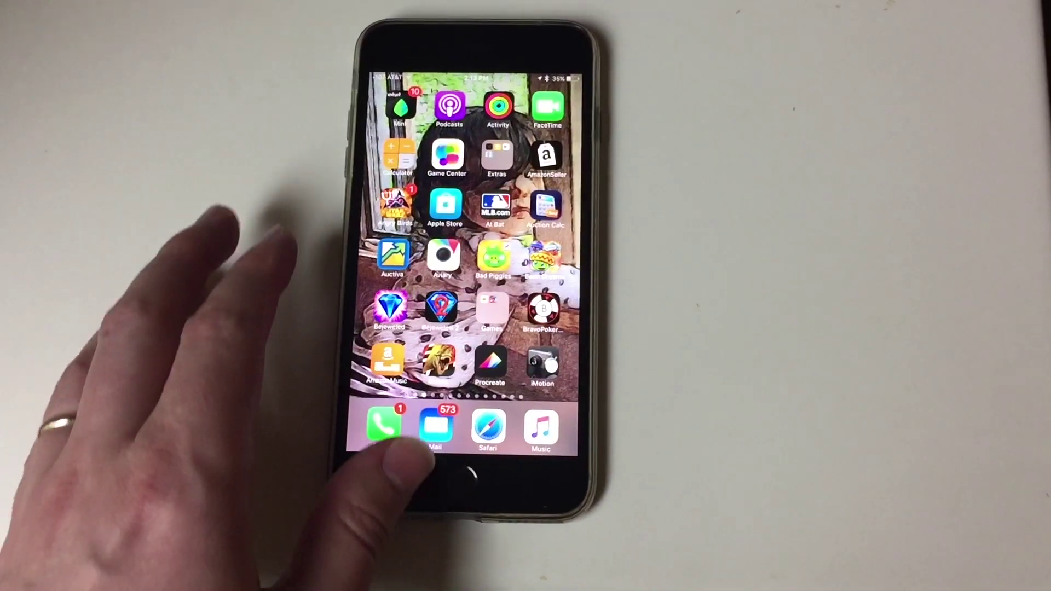
click(485, 429)
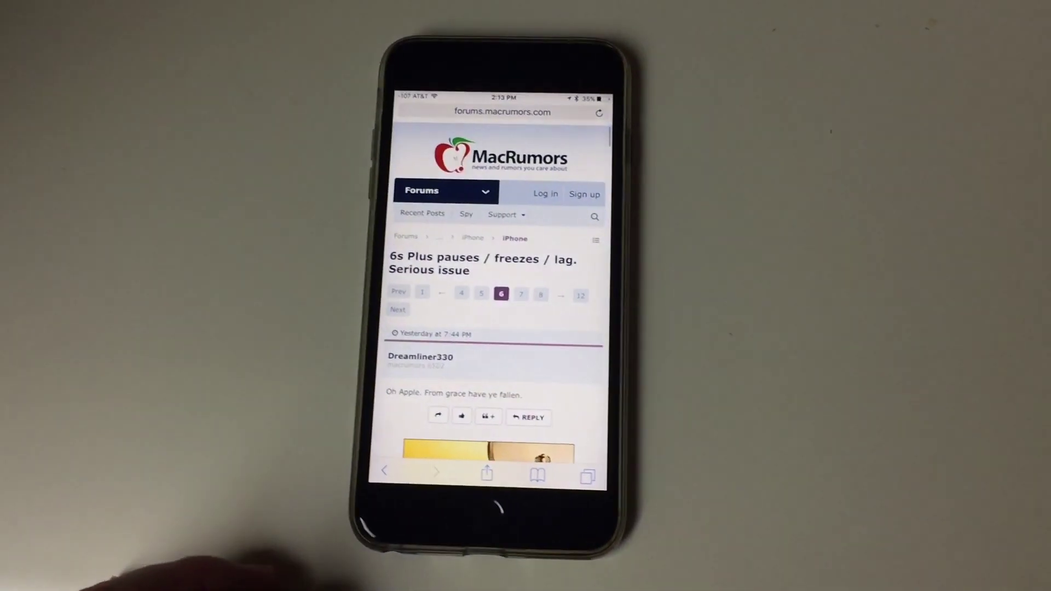